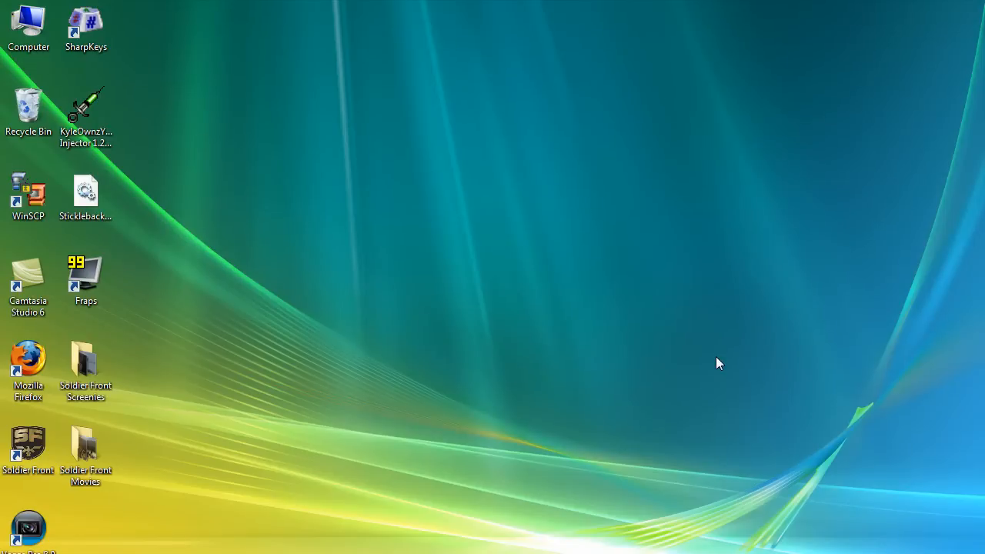
pyautogui.moveTo(388, 318)
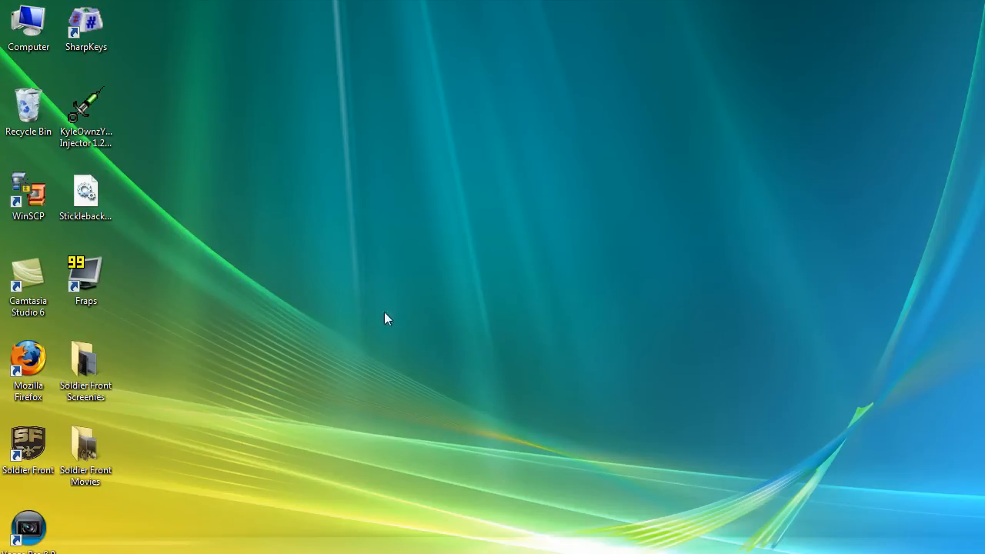
pyautogui.moveTo(375, 305)
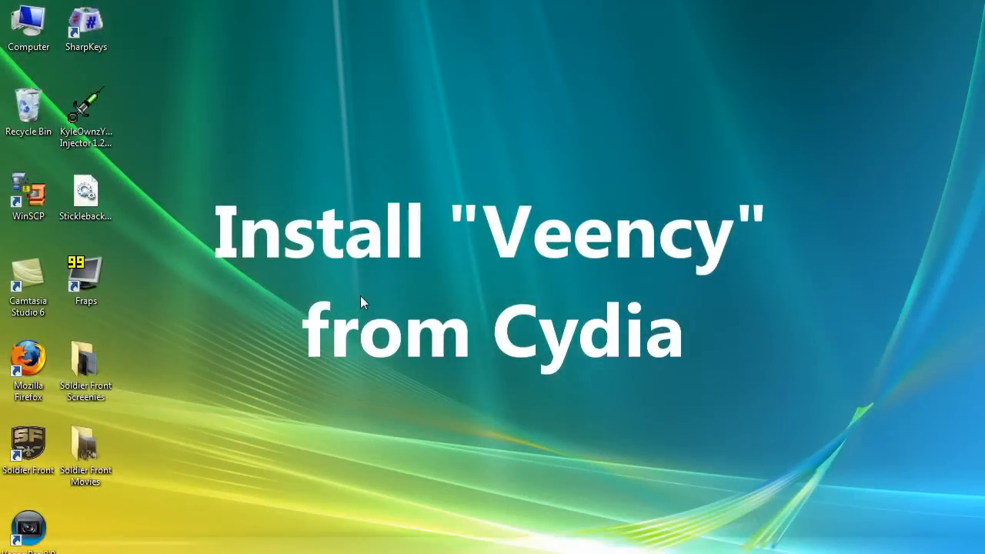
pyautogui.moveTo(368, 300)
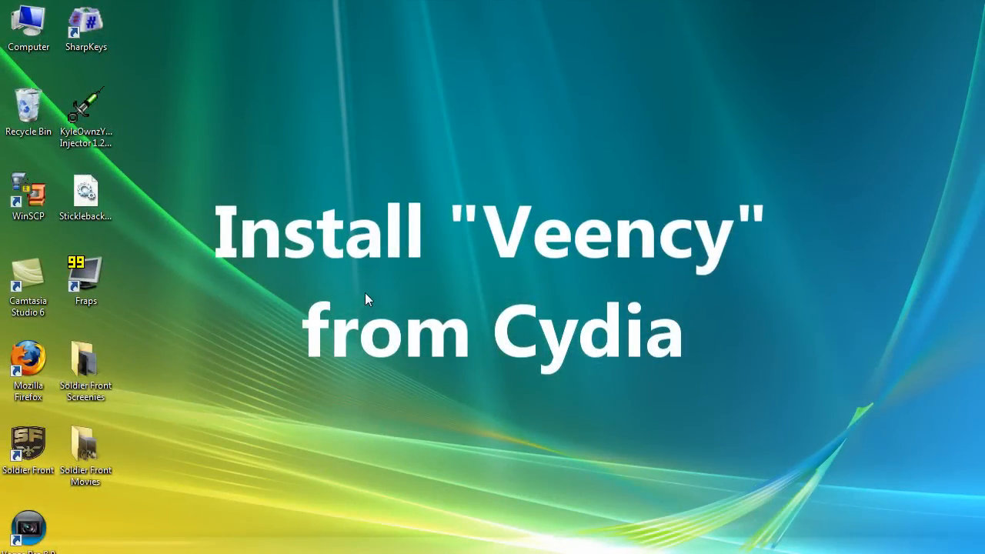
pyautogui.moveTo(430, 194)
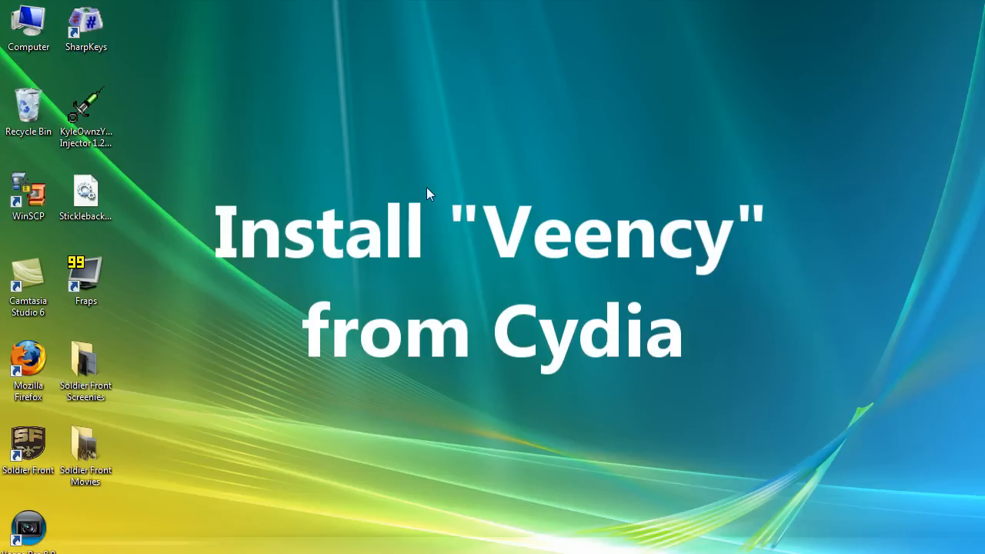
pyautogui.moveTo(428, 194)
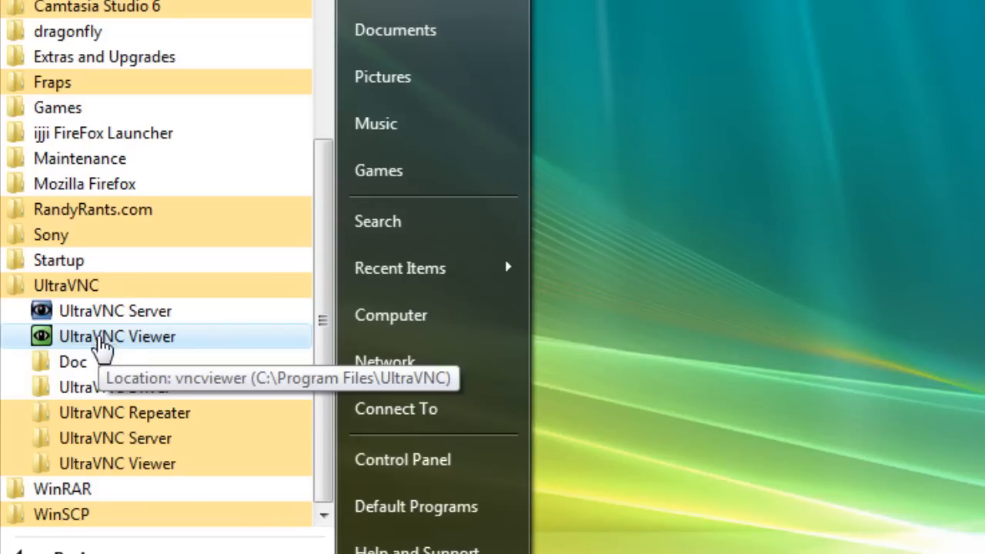
# Launch UltraVNC Viewer from the Start menu's UltraVNC program group.
pyautogui.click(117, 337)
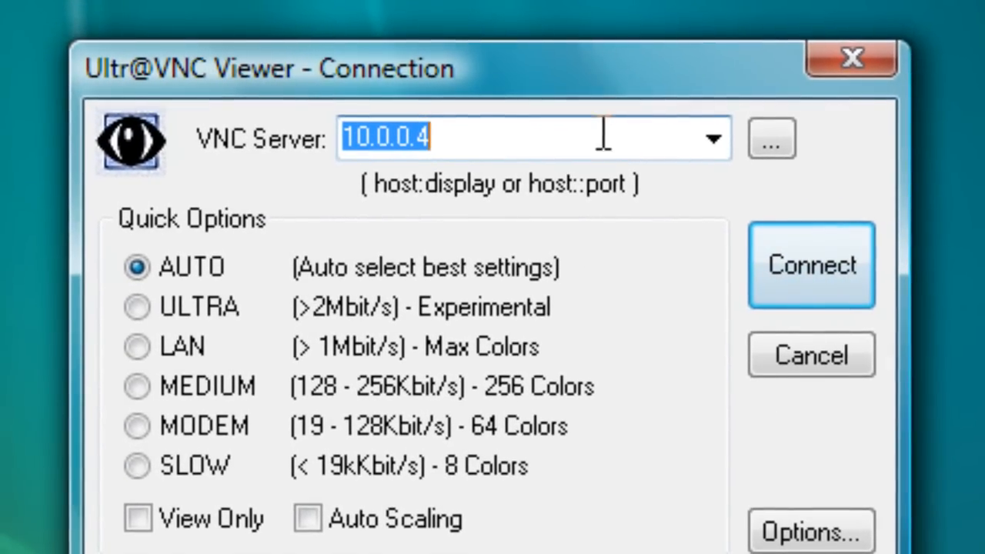